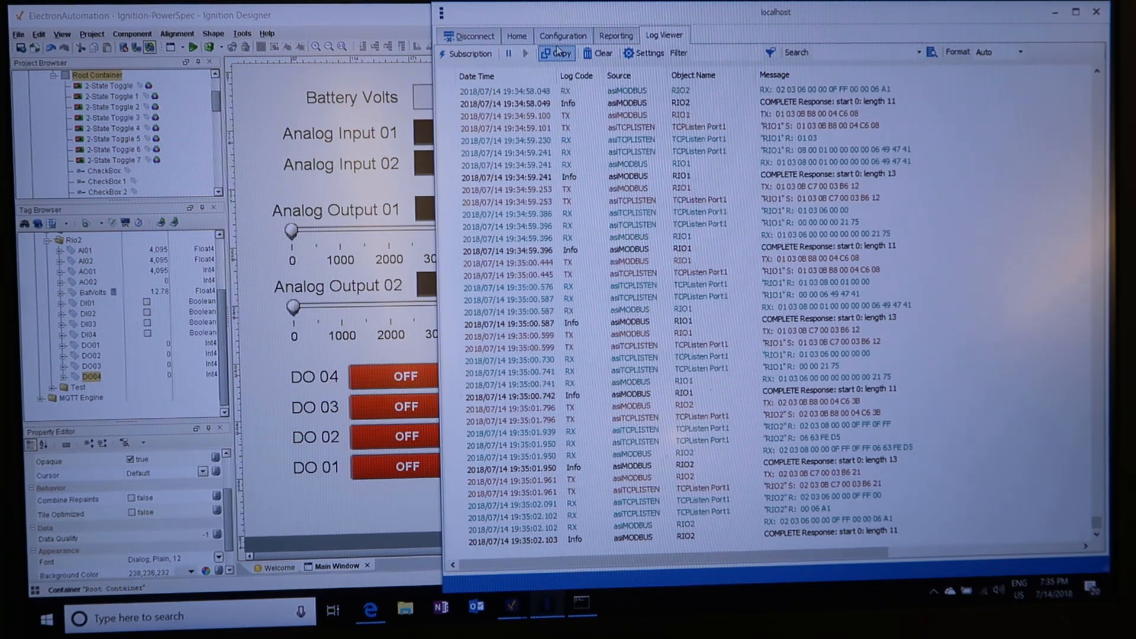
# - Switch to the ACM Monitor and ACM Configuration windows showing the $System tree
pyautogui.click(563, 36)
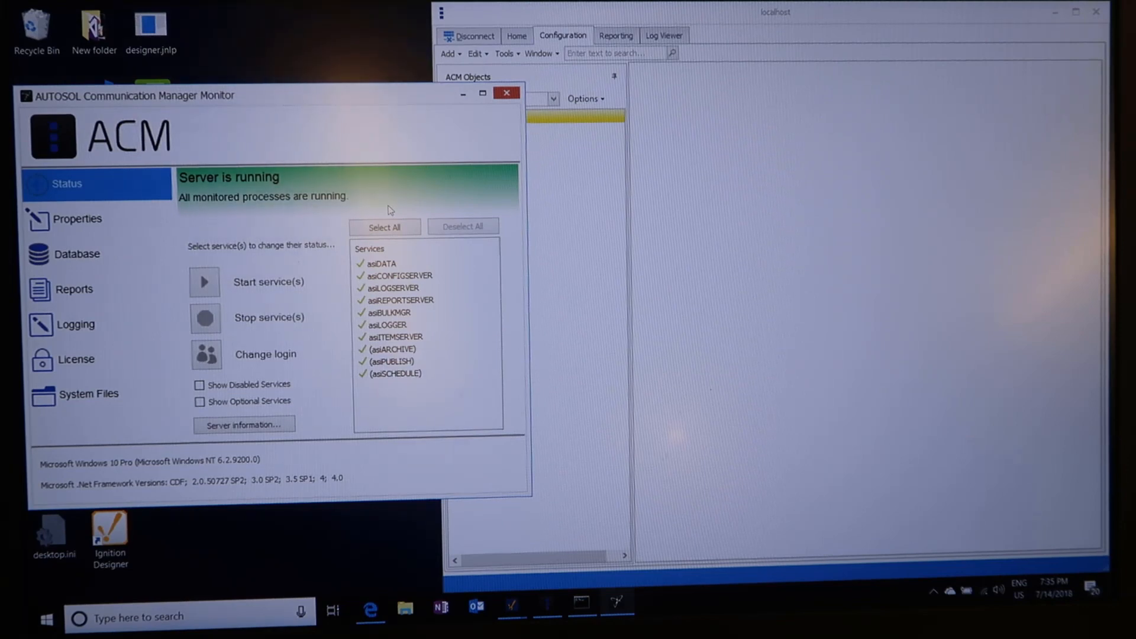
pyautogui.moveTo(286, 104)
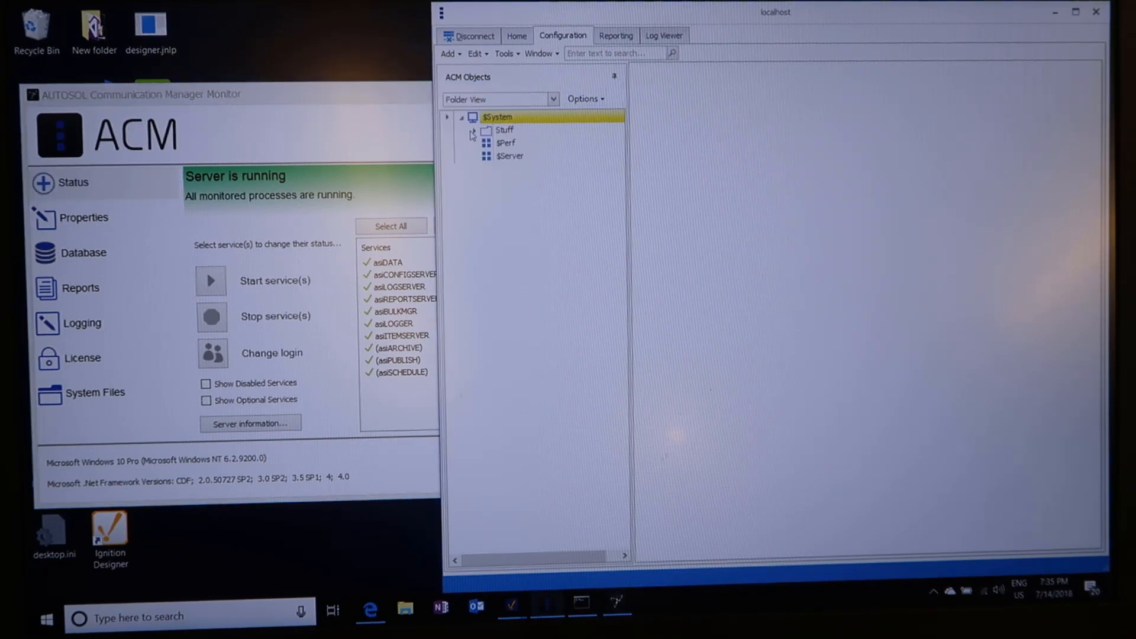
# - Expand Stuff, inspect RIO1 and RIO2, then select RIO1 to load it
pyautogui.click(495, 130)
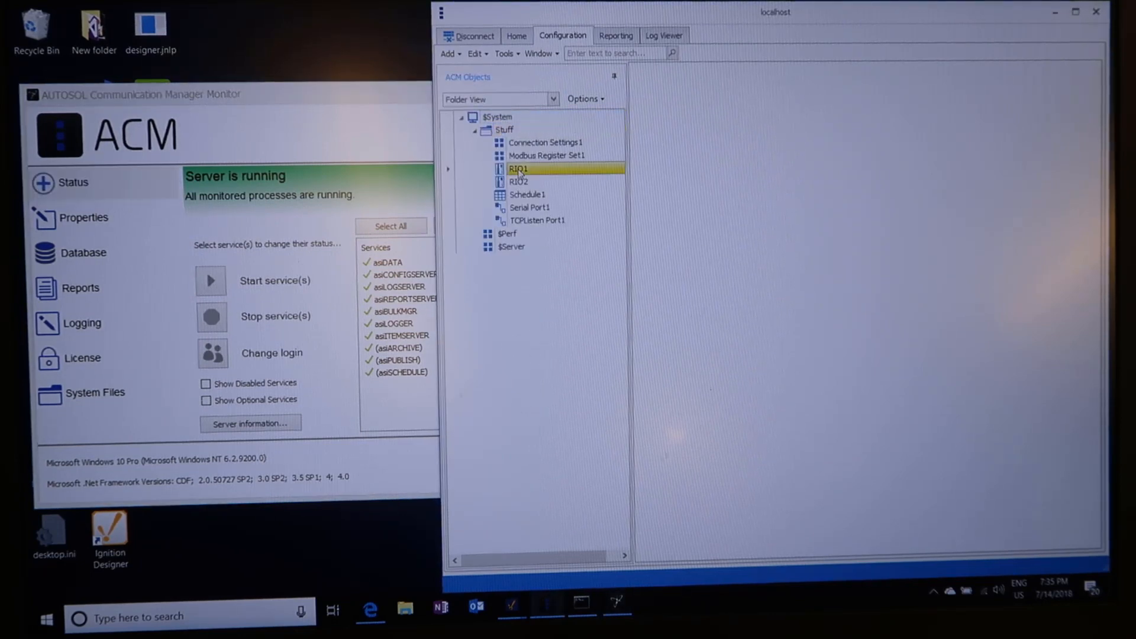
pyautogui.click(519, 181)
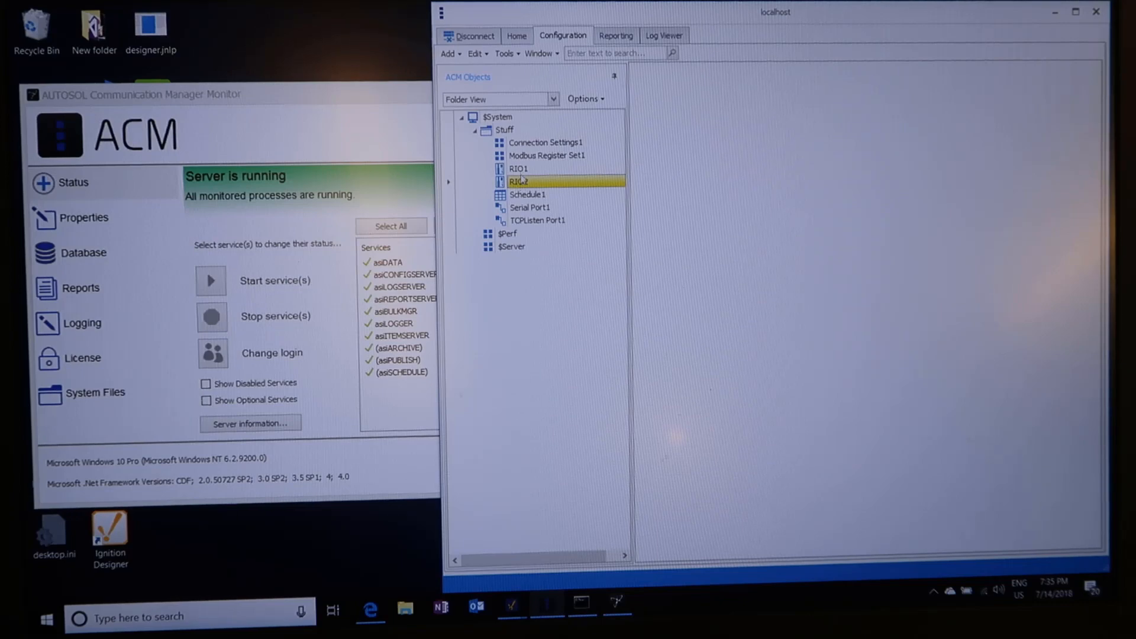
pyautogui.click(519, 168)
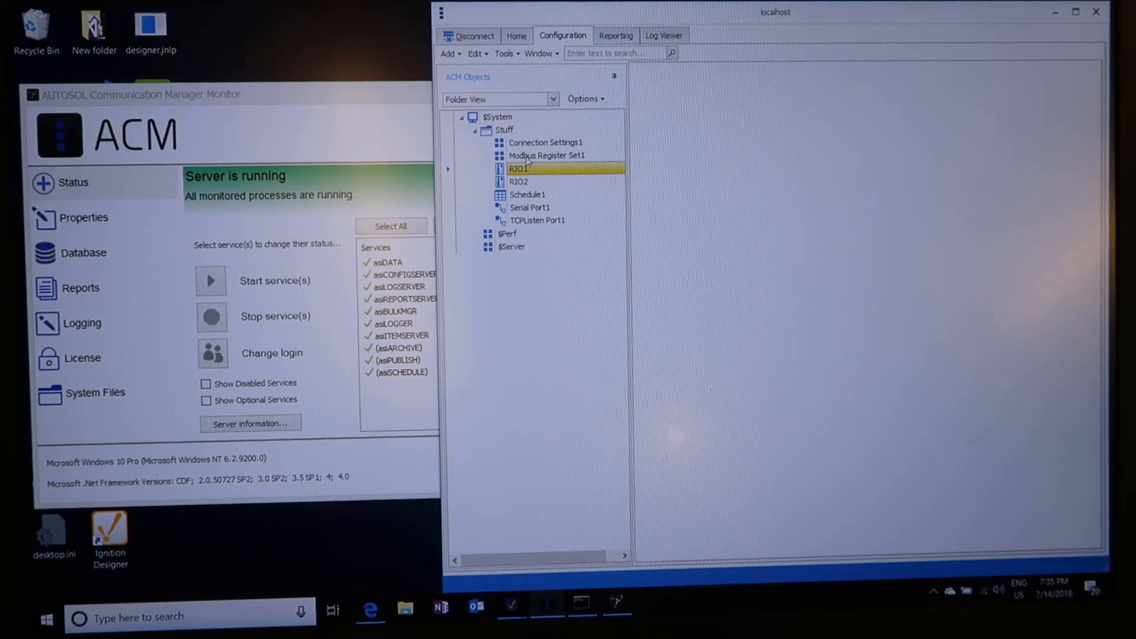
pyautogui.click(546, 155)
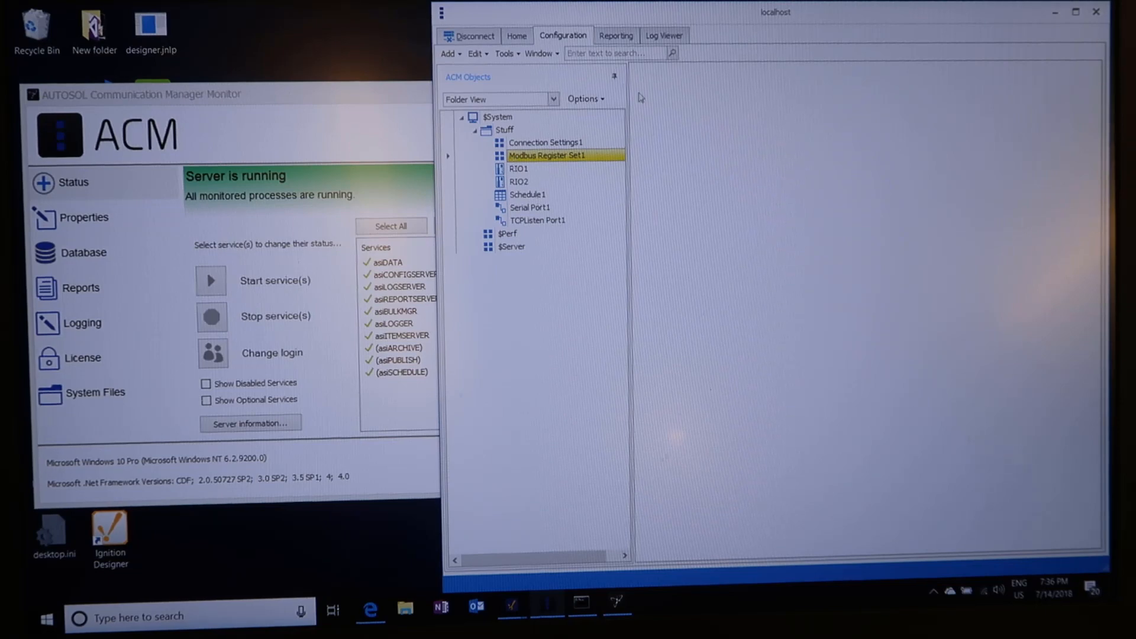
pyautogui.click(519, 168)
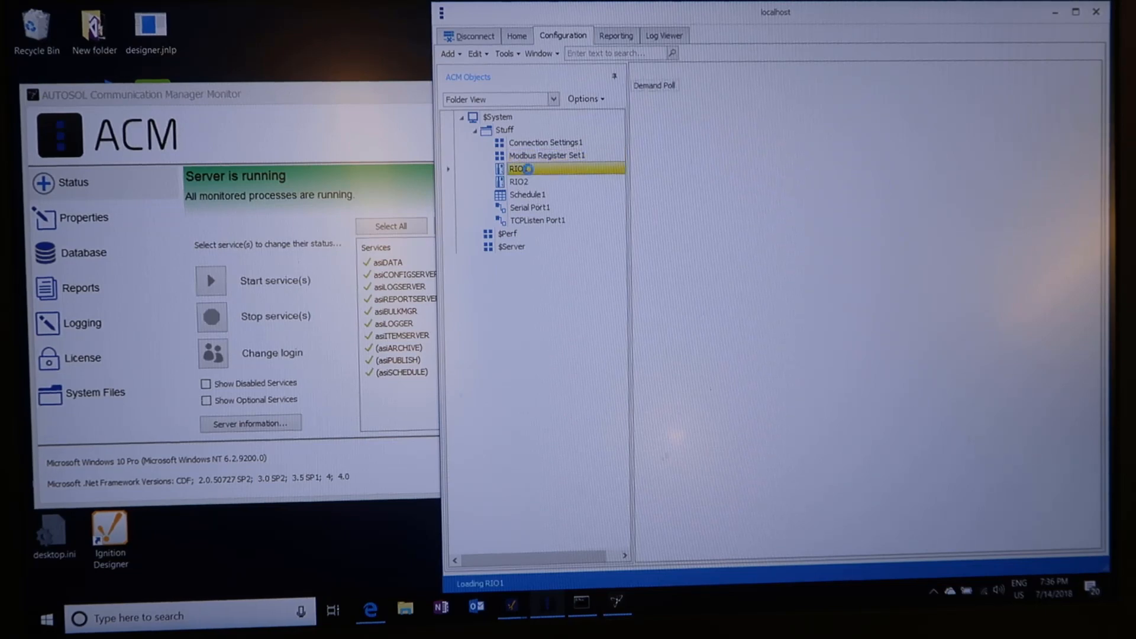
# - Open RIO1's Connection settings and review the port list, keeping TCPListen Port1
pyautogui.doubleClick(519, 168)
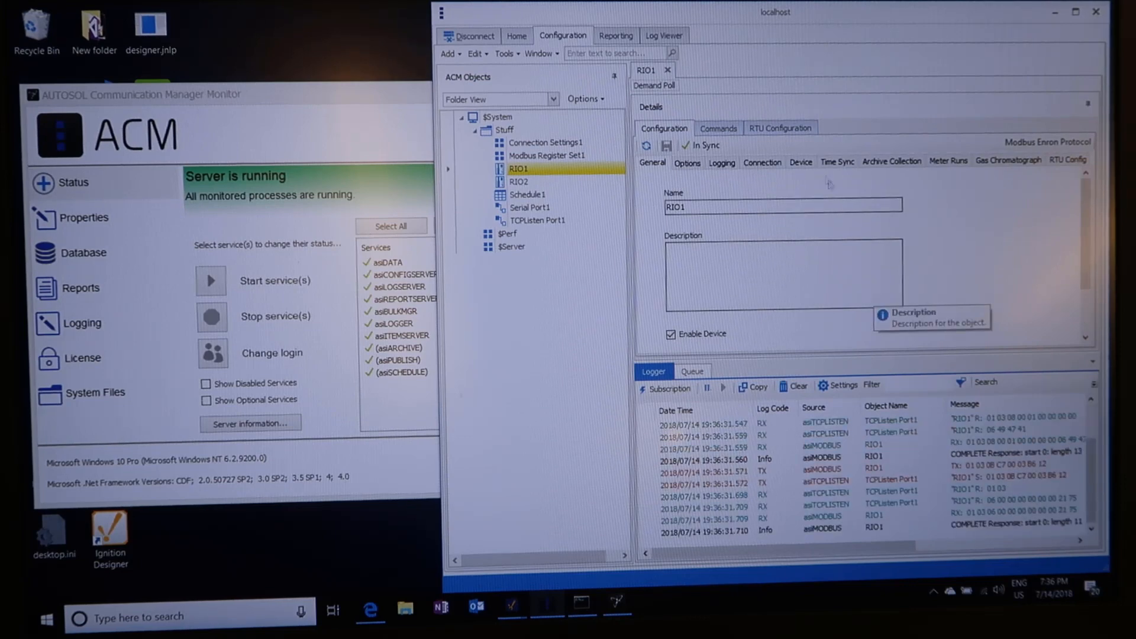
pyautogui.moveTo(817, 209)
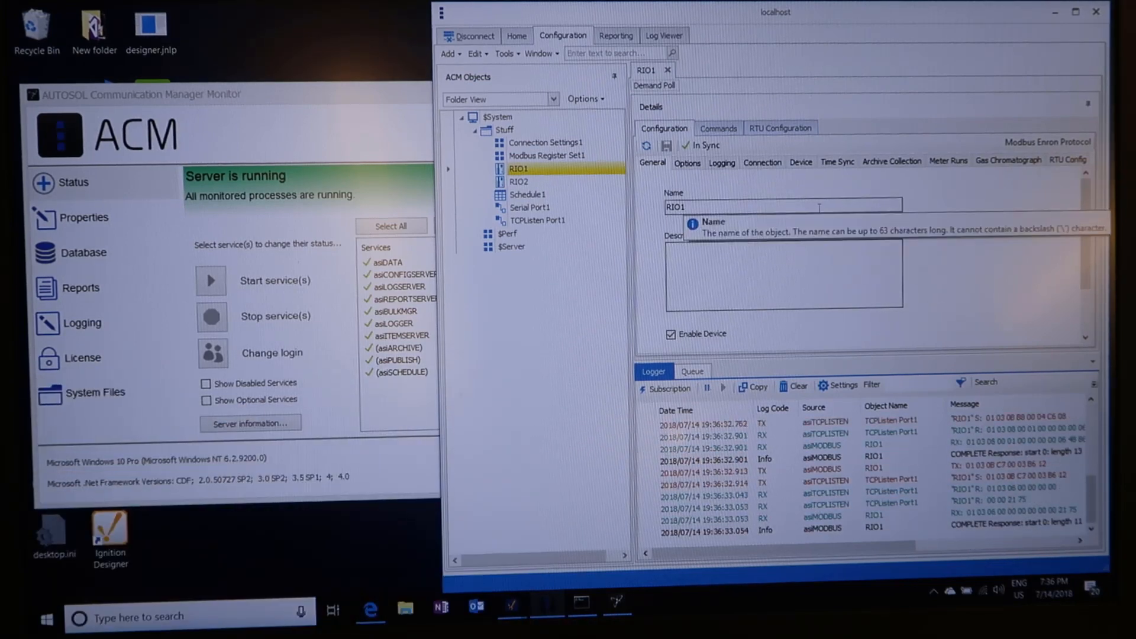
pyautogui.click(761, 162)
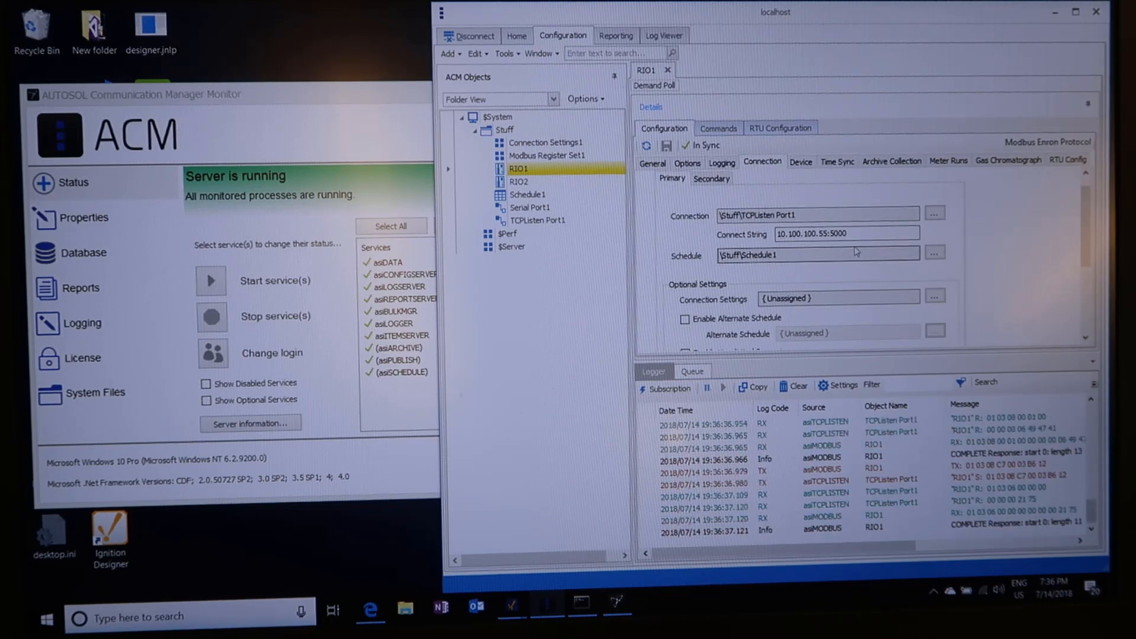
pyautogui.click(800, 162)
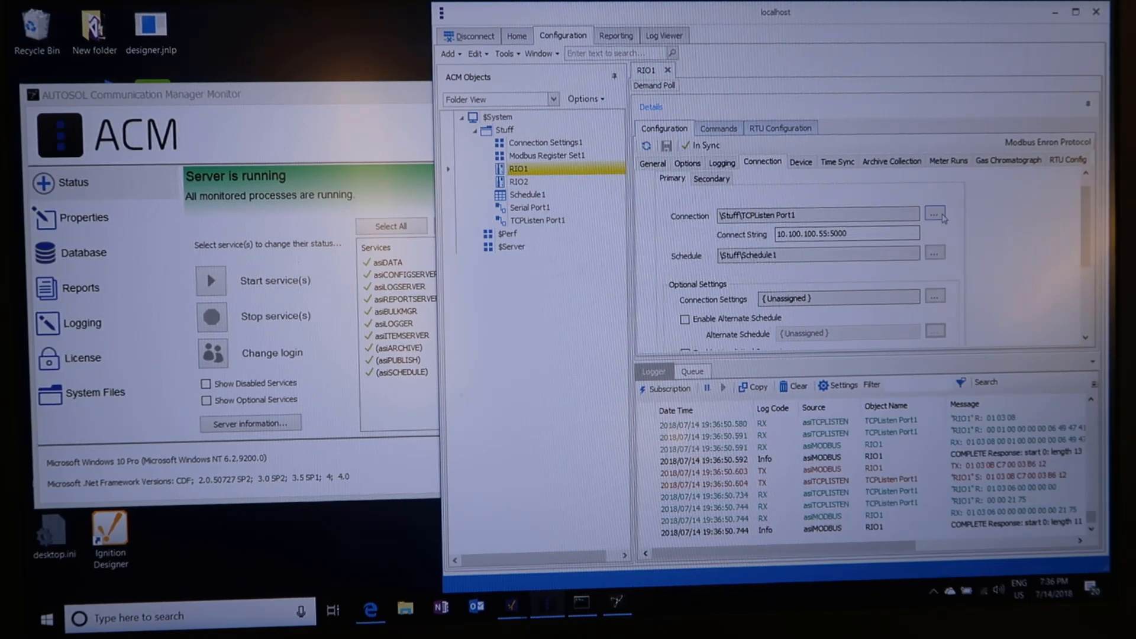
pyautogui.click(936, 215)
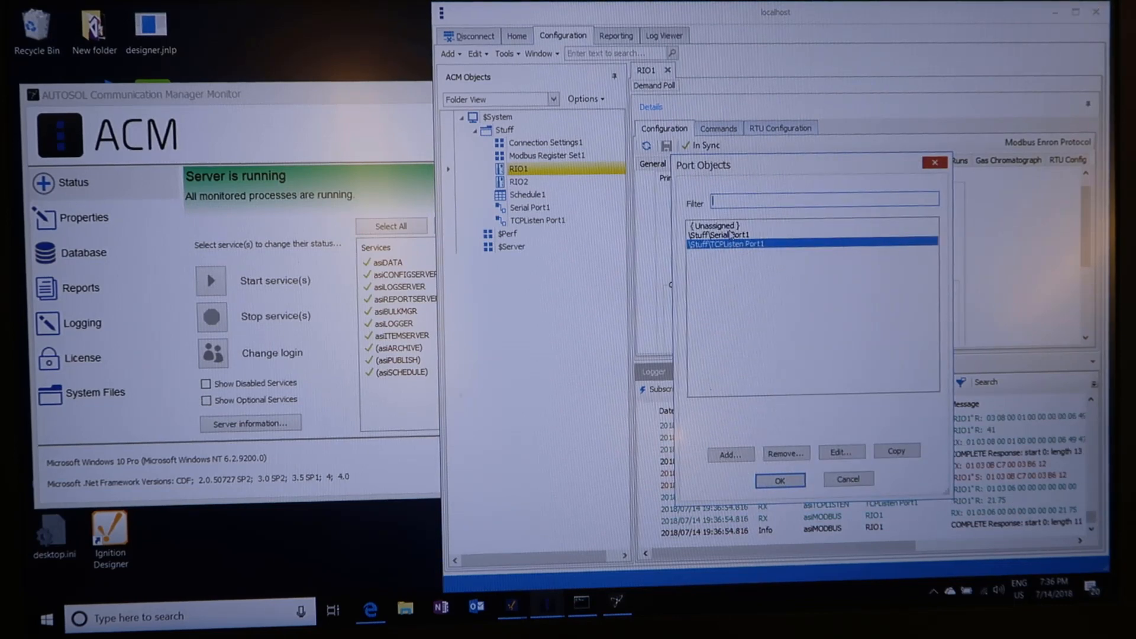
pyautogui.click(778, 480)
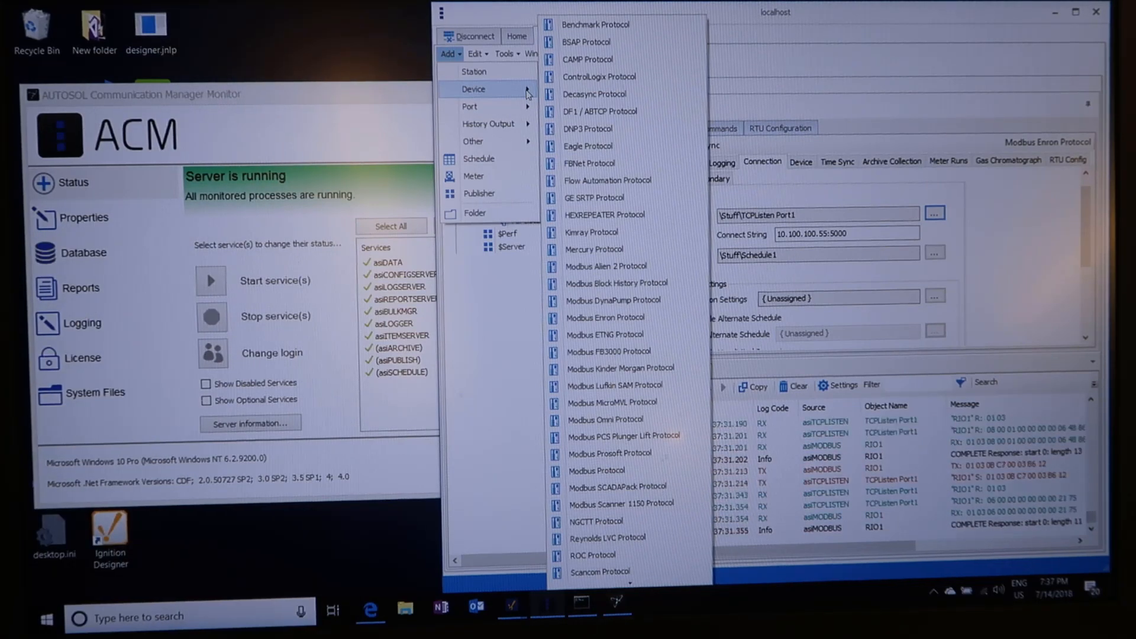
pyautogui.moveTo(623, 335)
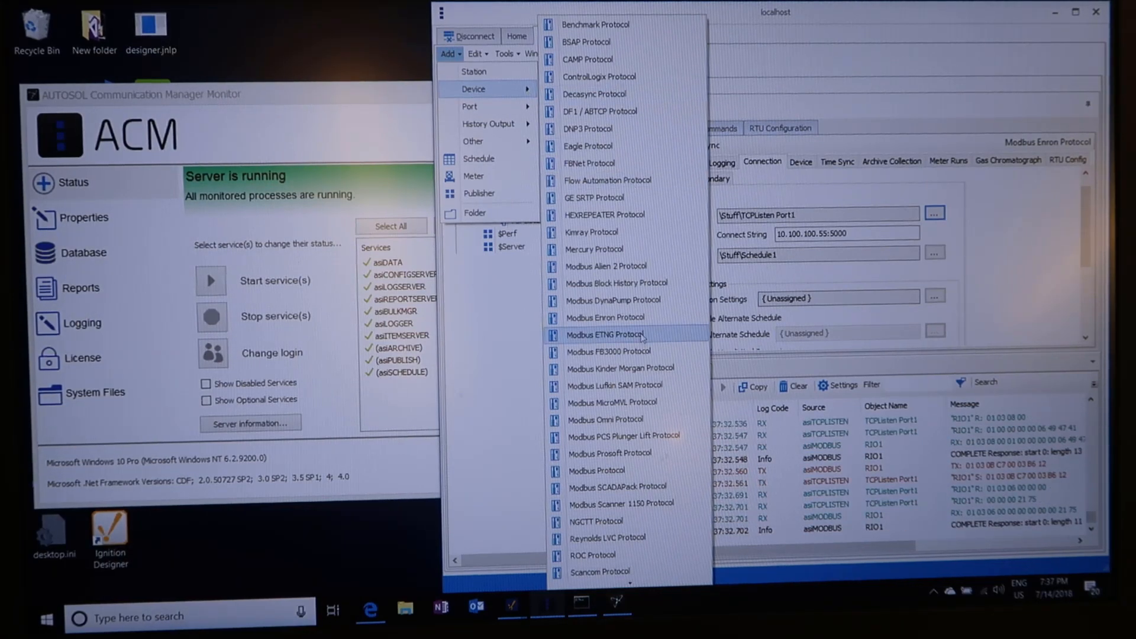
pyautogui.moveTo(605, 419)
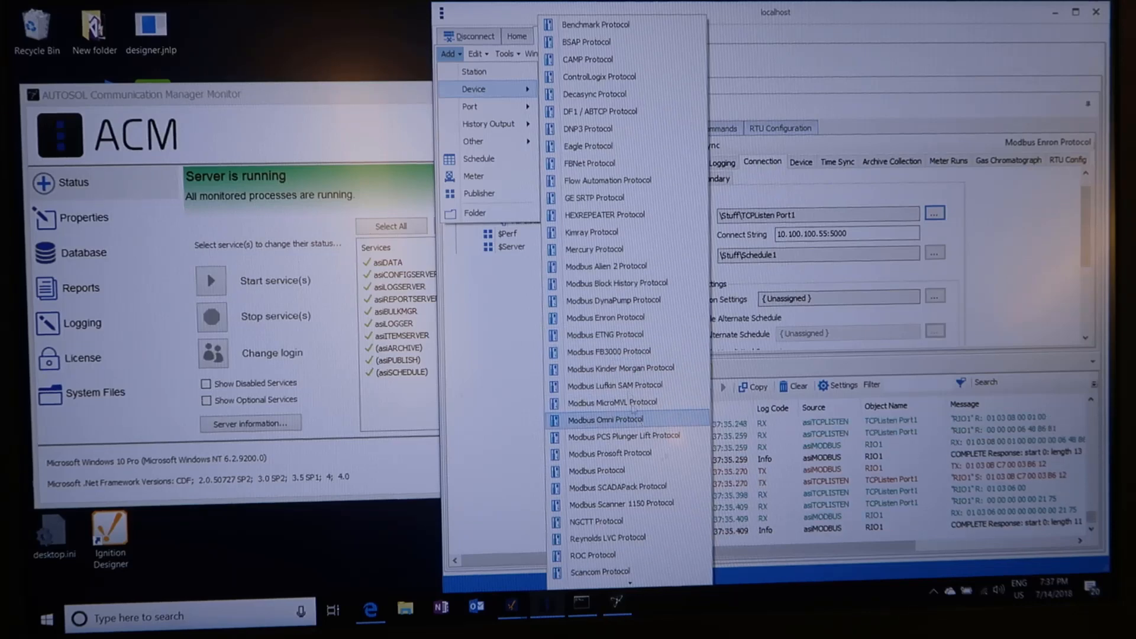
pyautogui.moveTo(587, 59)
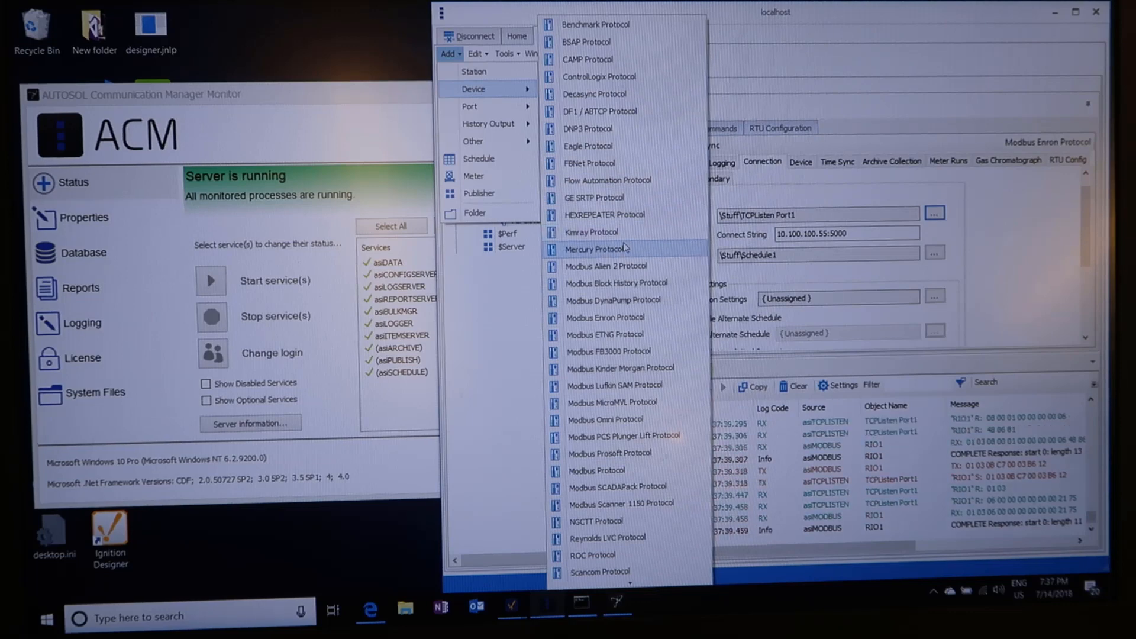
pyautogui.moveTo(593, 555)
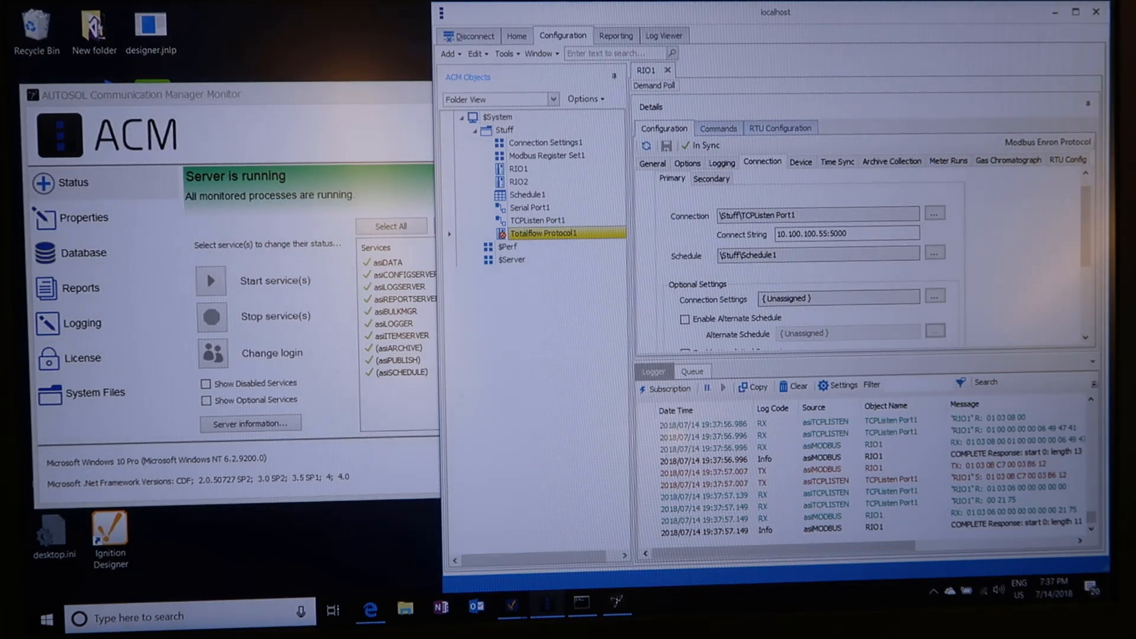
pyautogui.moveTo(511, 613)
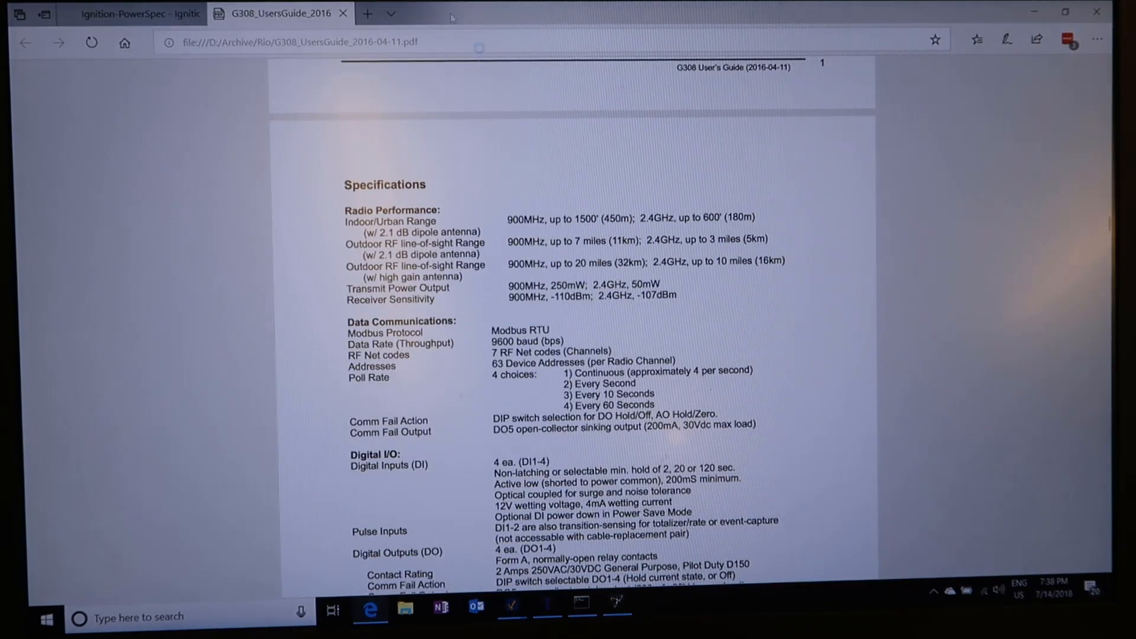
# - Switch to the Ignition-PowerSpec tab and view Configure > Overview
pyautogui.click(130, 13)
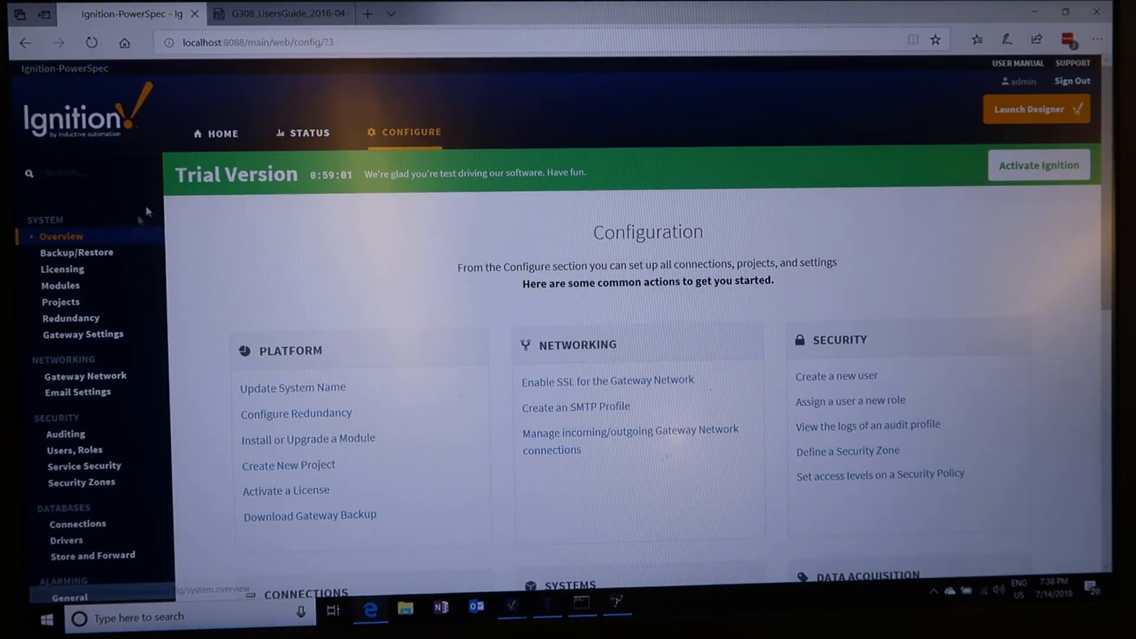
pyautogui.click(220, 132)
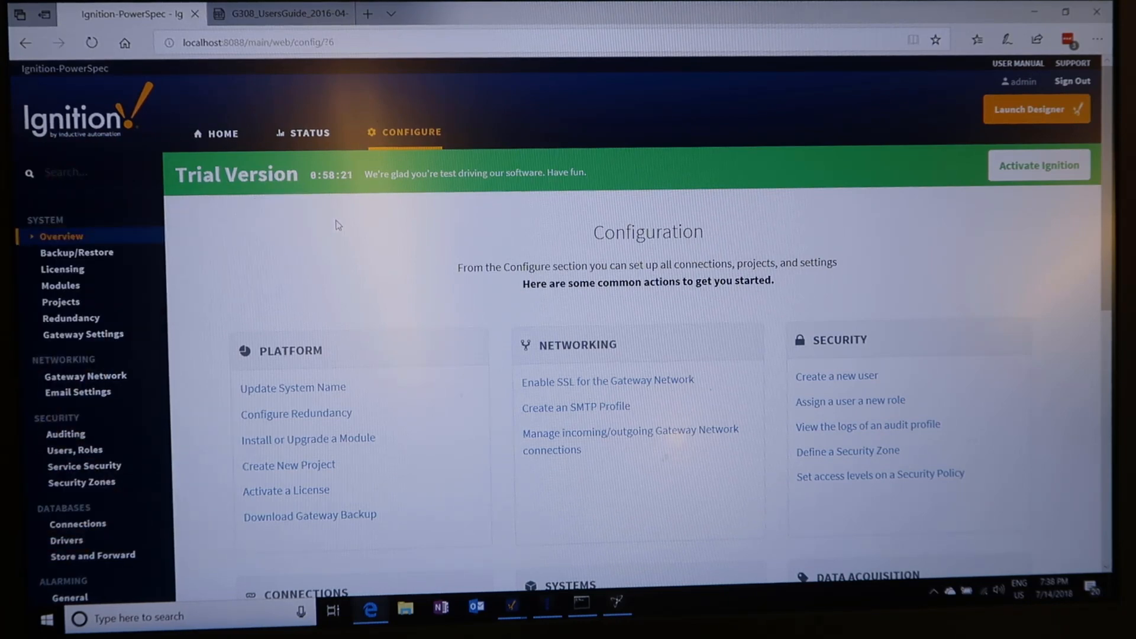
pyautogui.moveTo(340, 265)
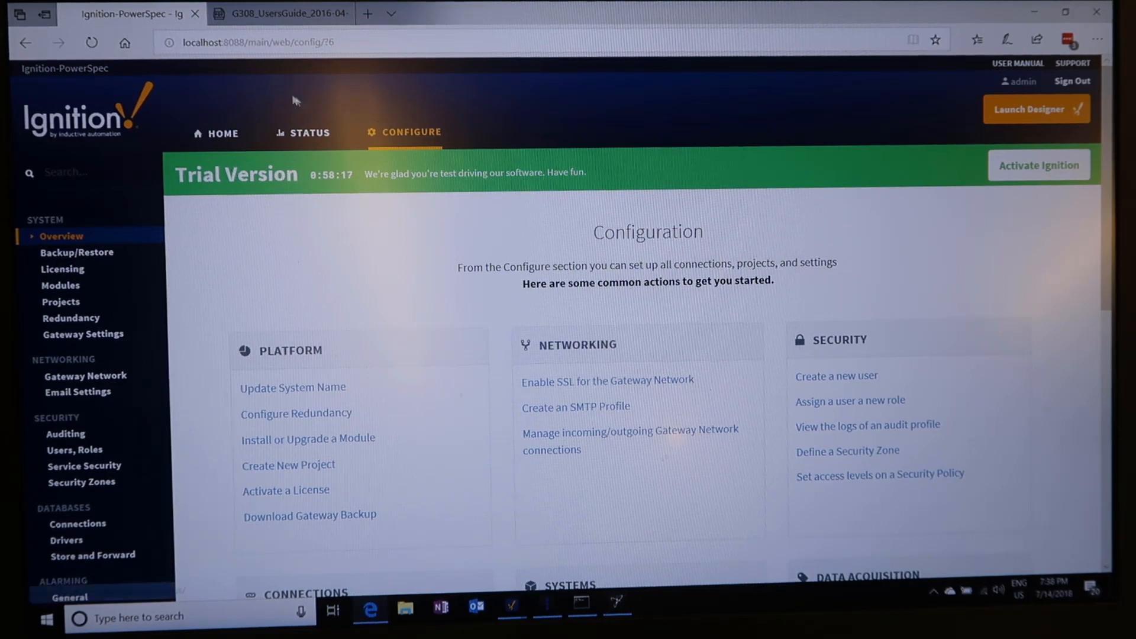
pyautogui.click(216, 133)
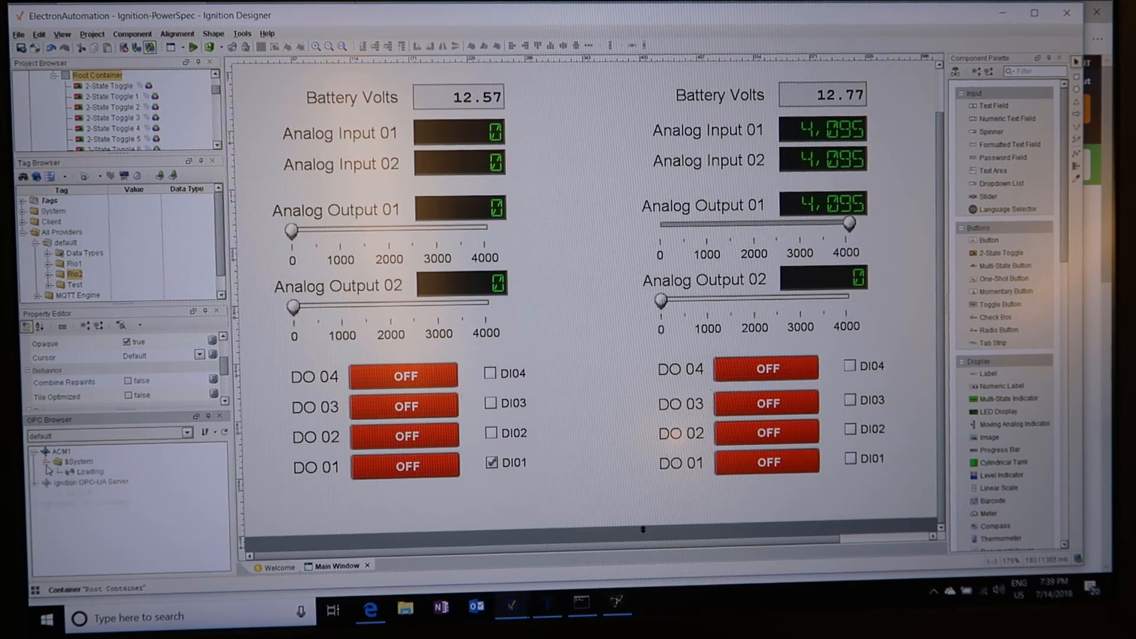
# - Browse the ACM1 OPC server, expand the Barometer tag under Test, and select it
pyautogui.click(58, 481)
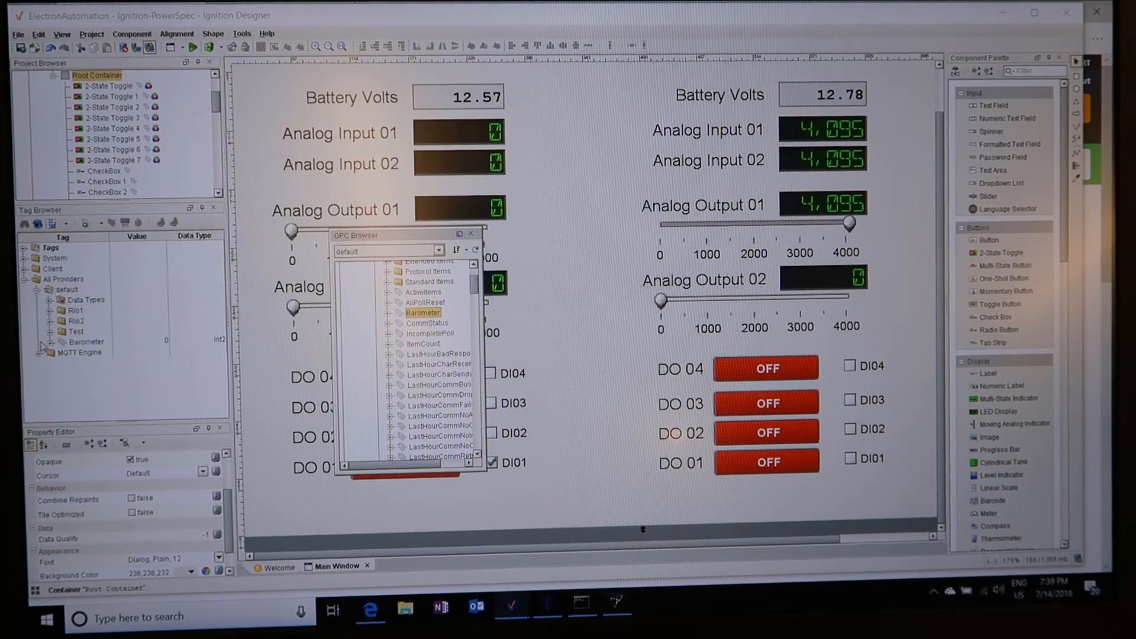
pyautogui.click(51, 342)
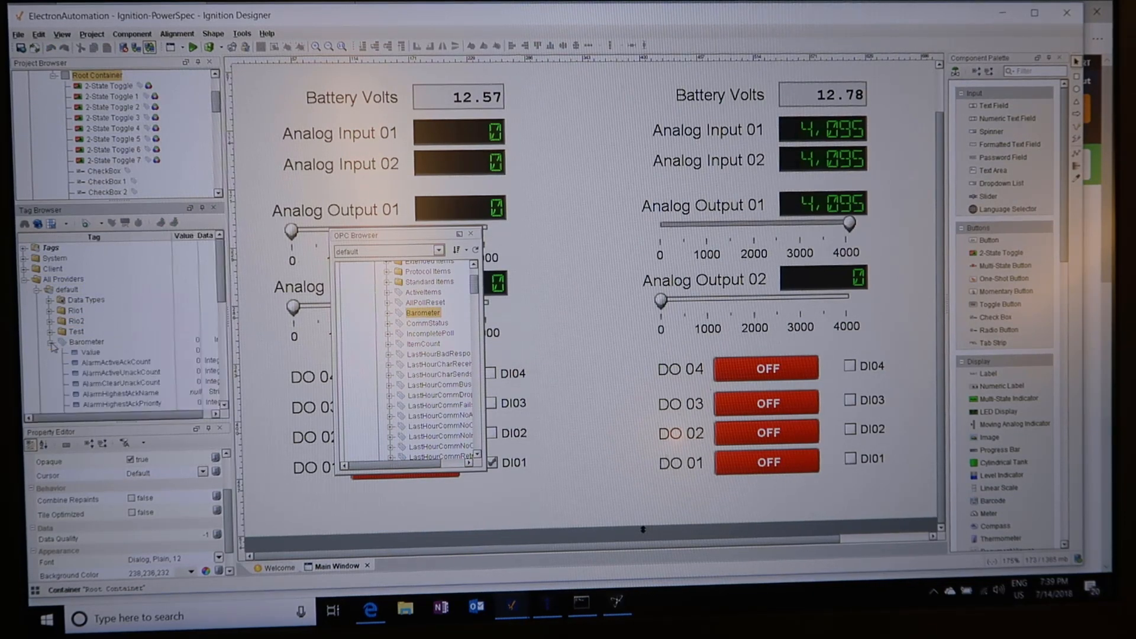
pyautogui.doubleClick(86, 342)
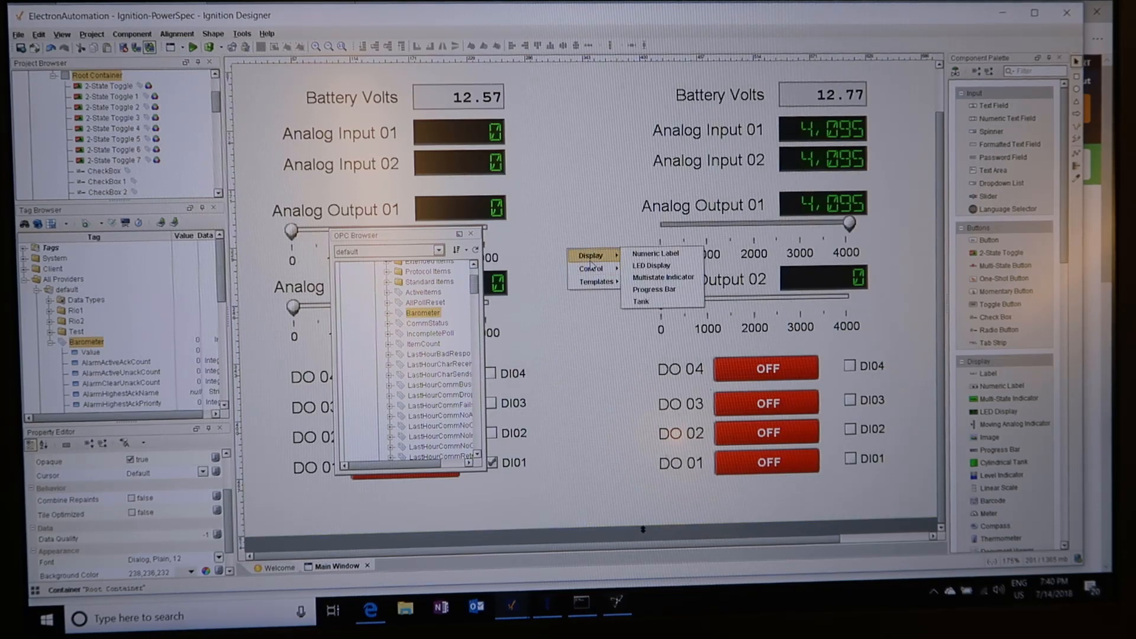
pyautogui.moveTo(662, 277)
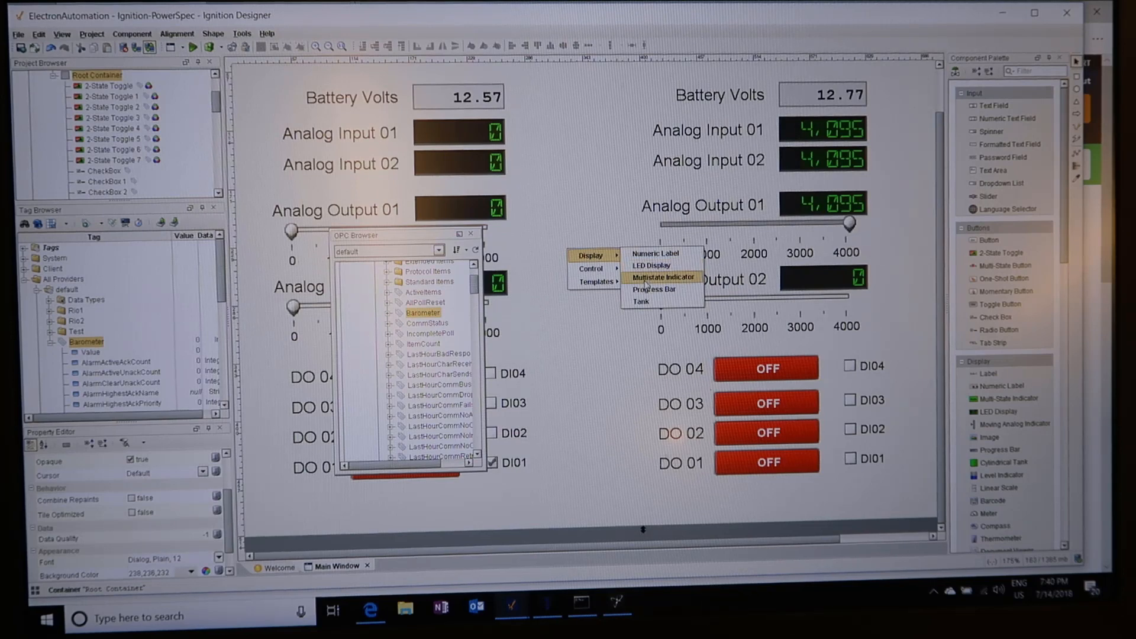
# - Show Barometer as a Multistate Indicator, then close the OPC Browser
pyautogui.click(661, 277)
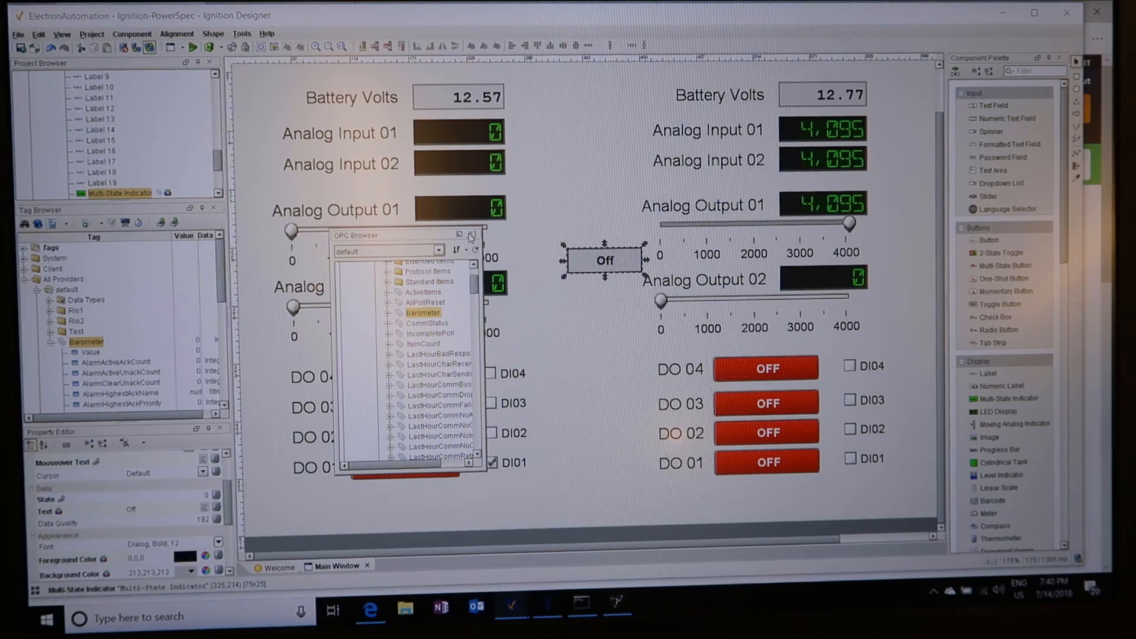
pyautogui.click(472, 233)
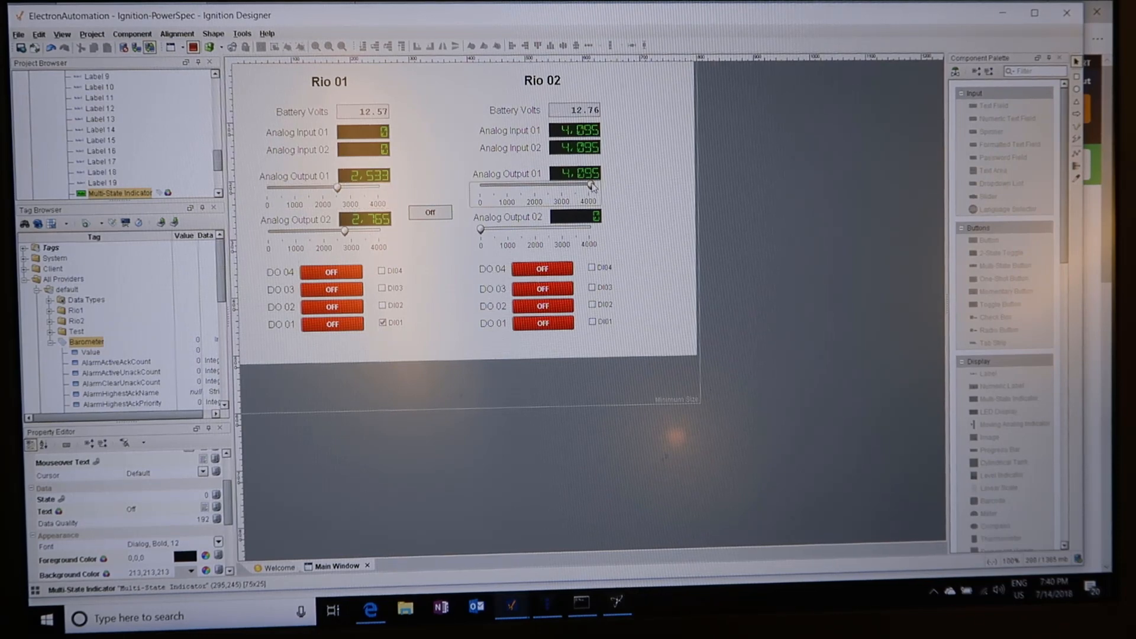
# - Drag Rio 02 Analog Output 01 down to about 1,119 and turn DO 04 on for both RIOs
pyautogui.moveTo(588, 186); pyautogui.dragTo(509, 186)
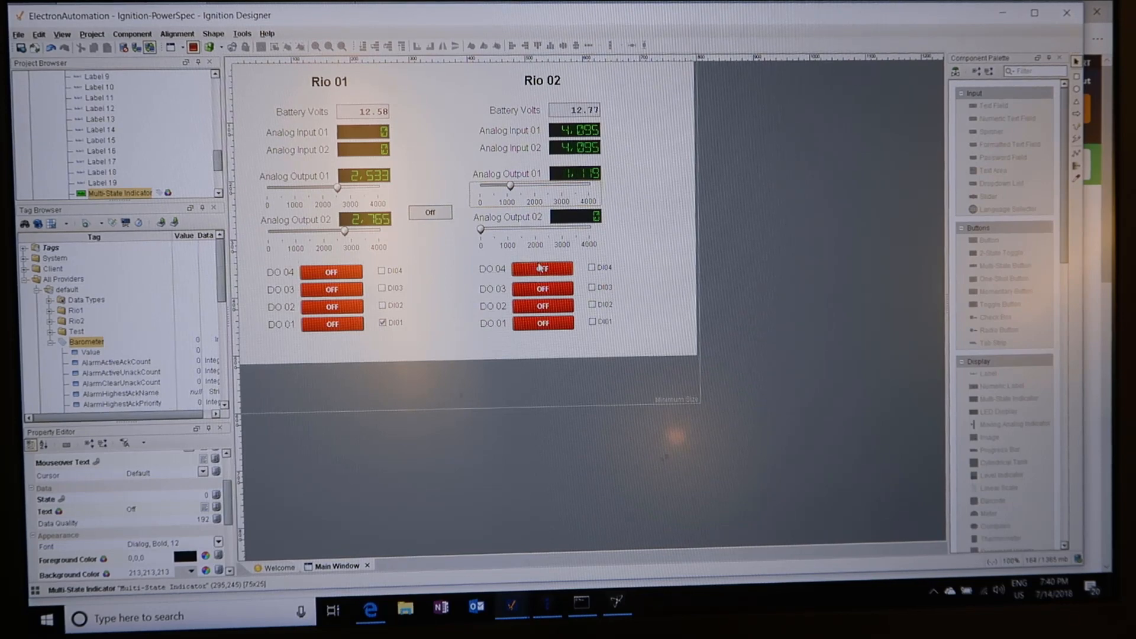
pyautogui.click(542, 269)
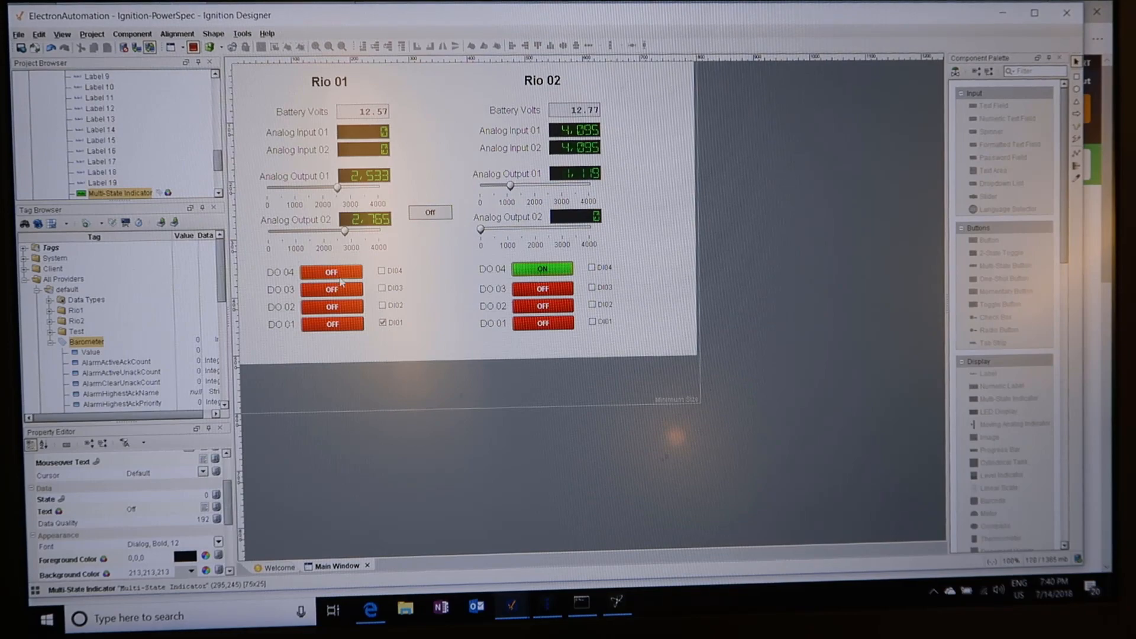
pyautogui.click(331, 271)
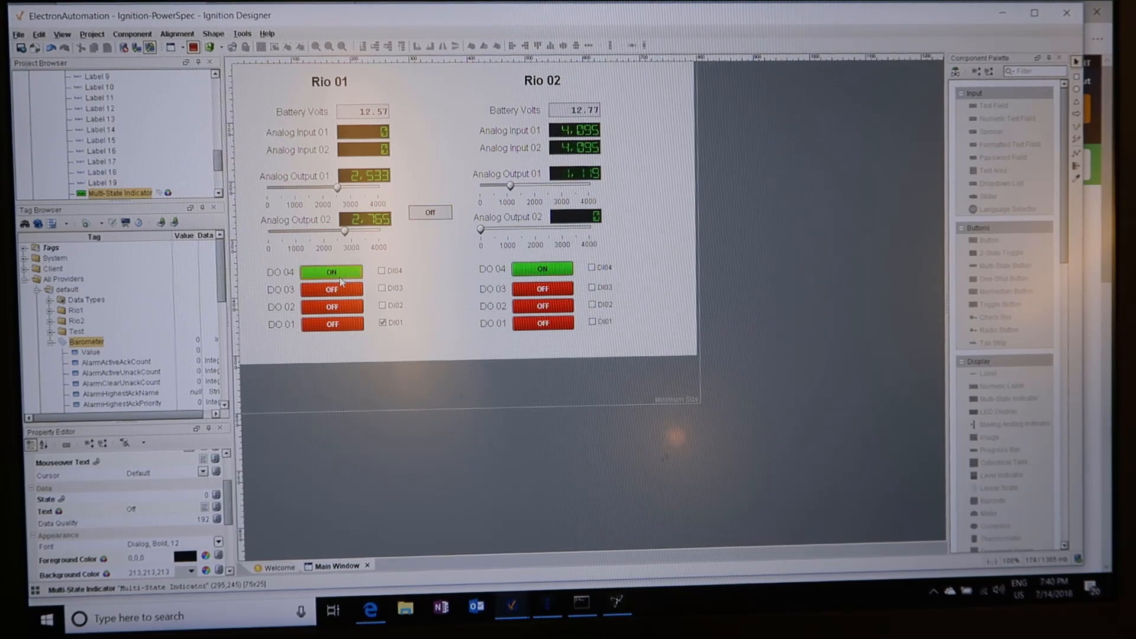